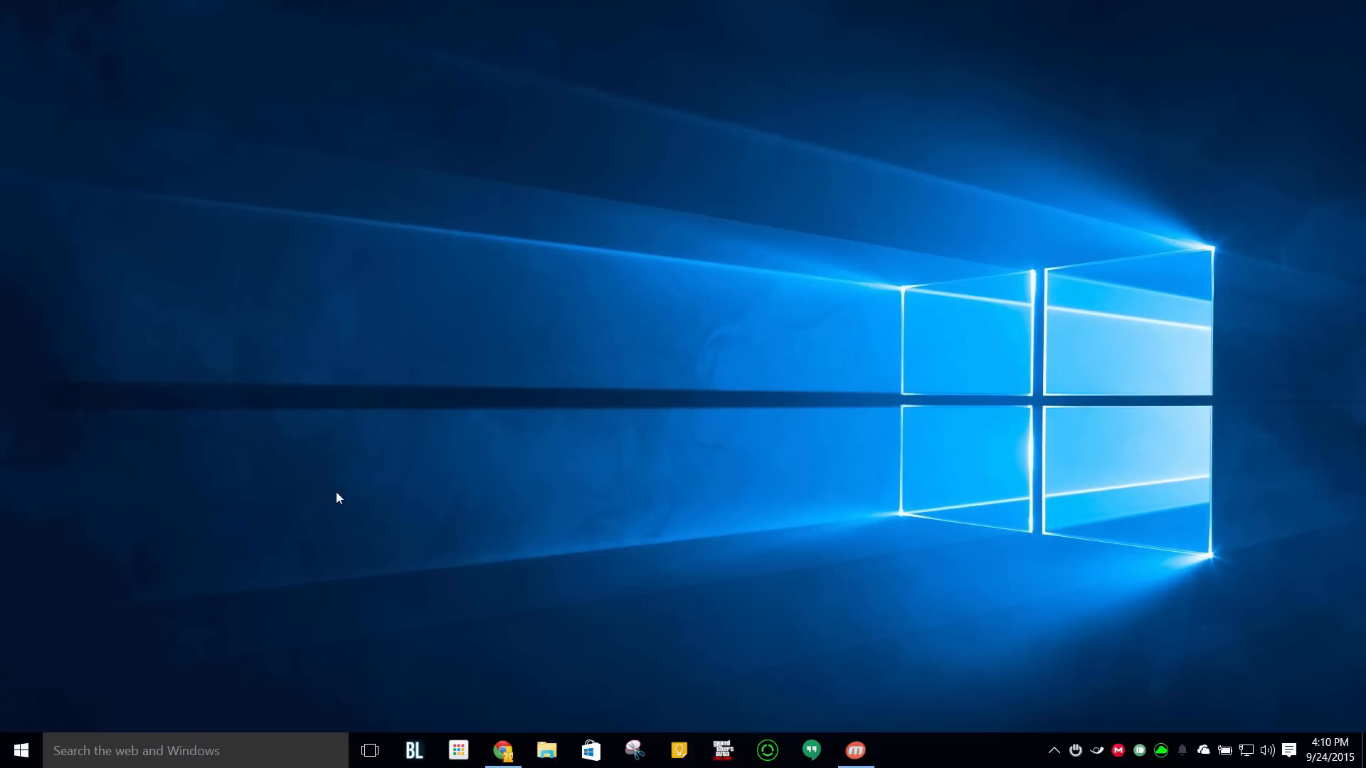
# Launch the Get Started app from the Start menu, landing on its Welcome page.
pyautogui.click(22, 750)
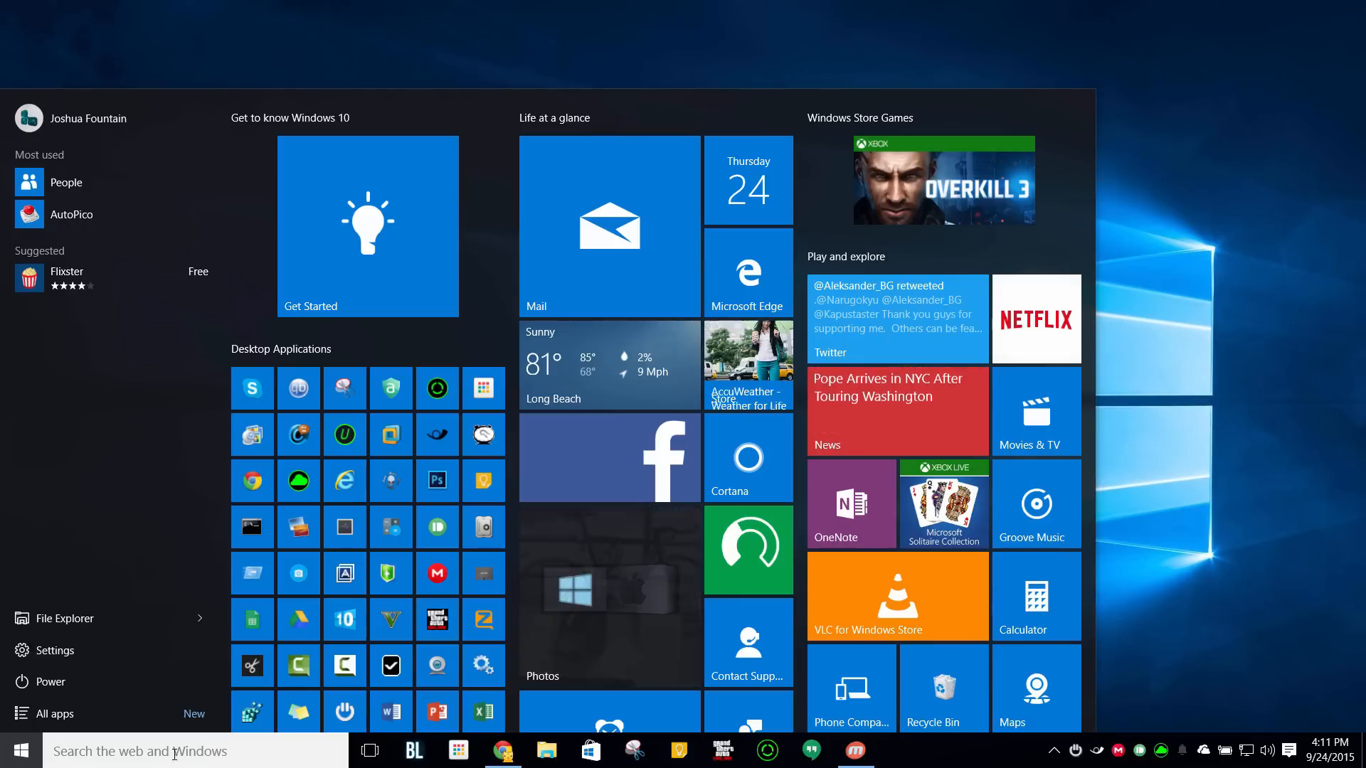
pyautogui.click(365, 226)
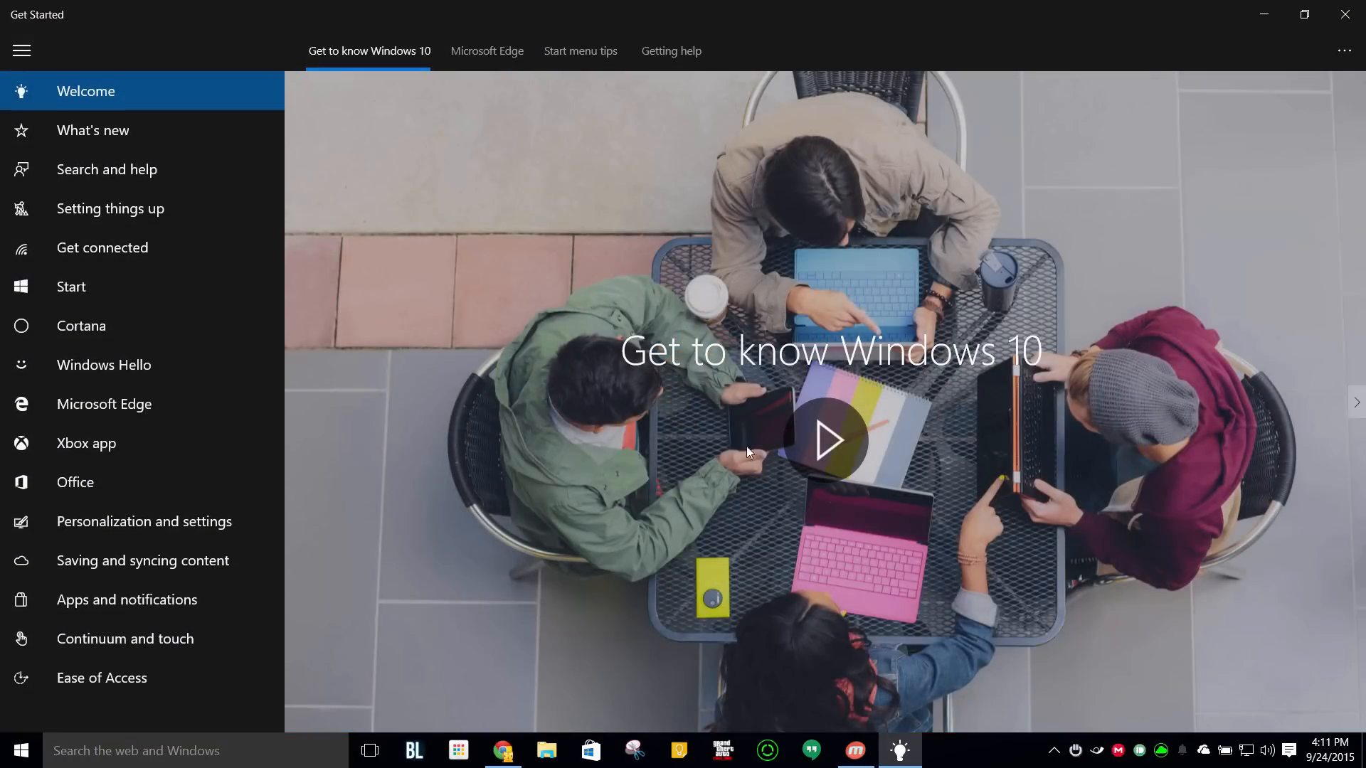
pyautogui.moveTo(126, 131)
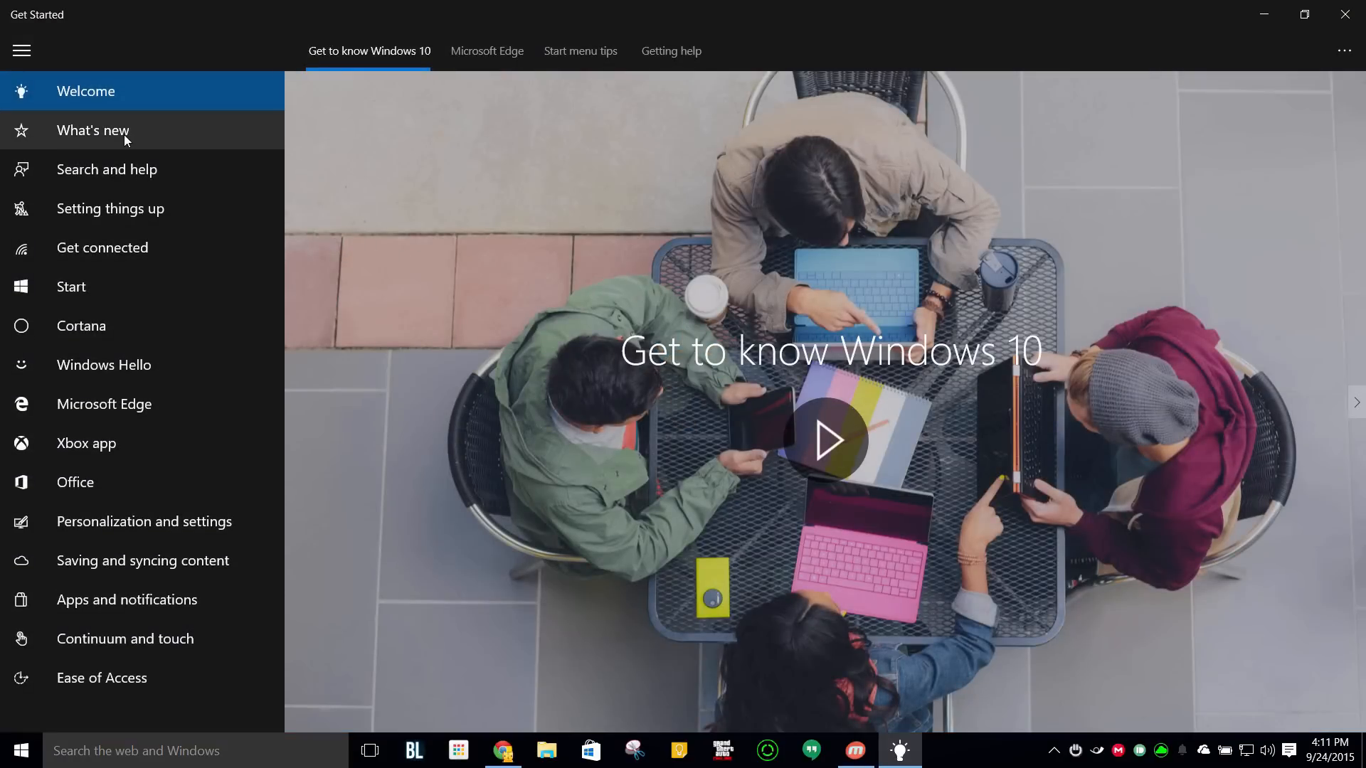
# Browse the Start, Windows Hello and Personalization topics, reading the A new look for settings article.
pyautogui.click(71, 286)
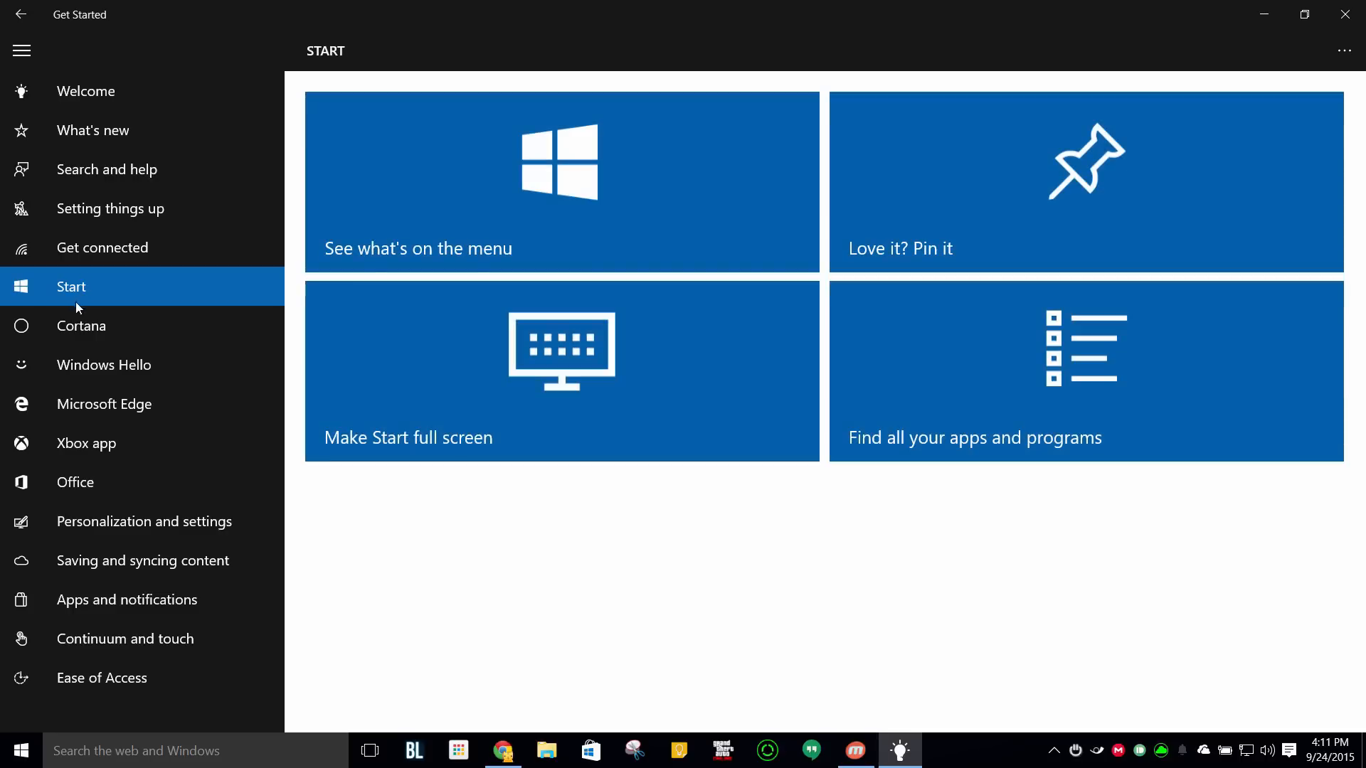
pyautogui.click(104, 364)
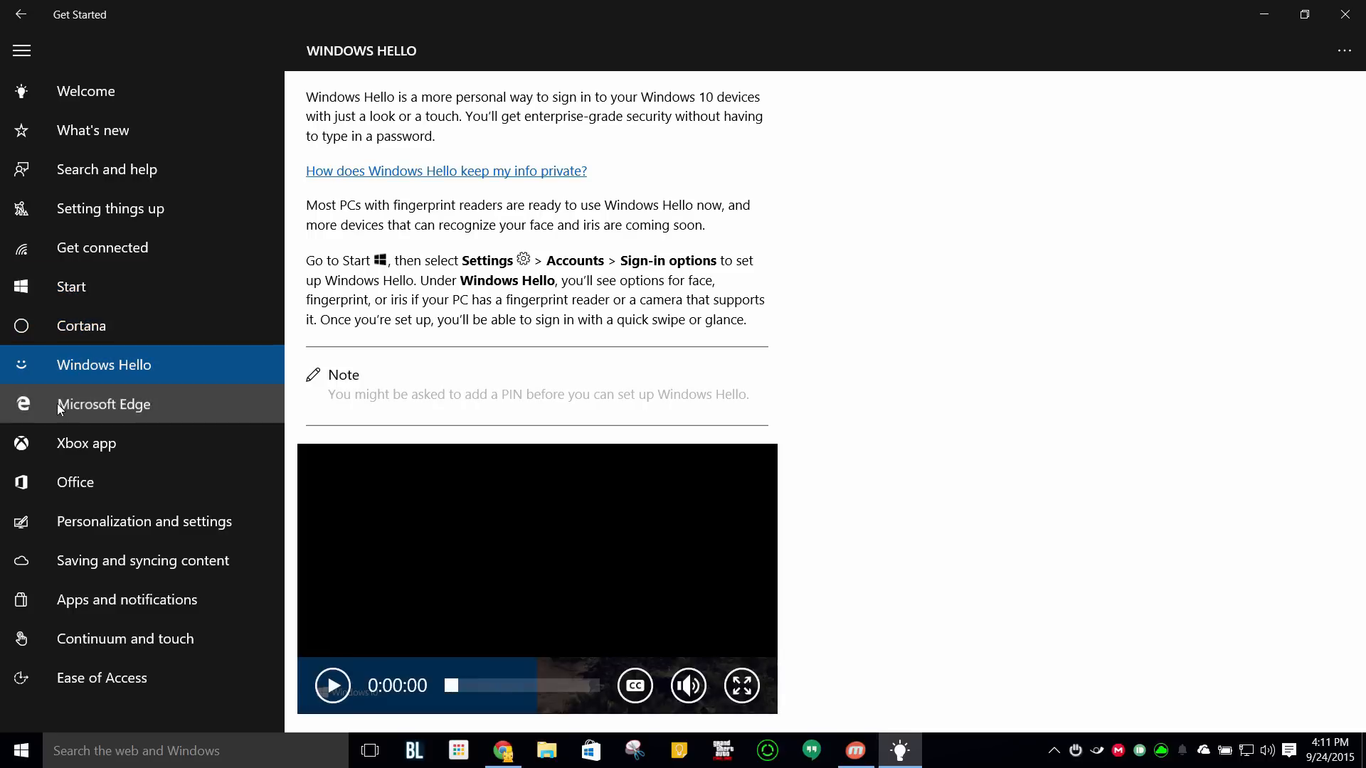
pyautogui.click(142, 520)
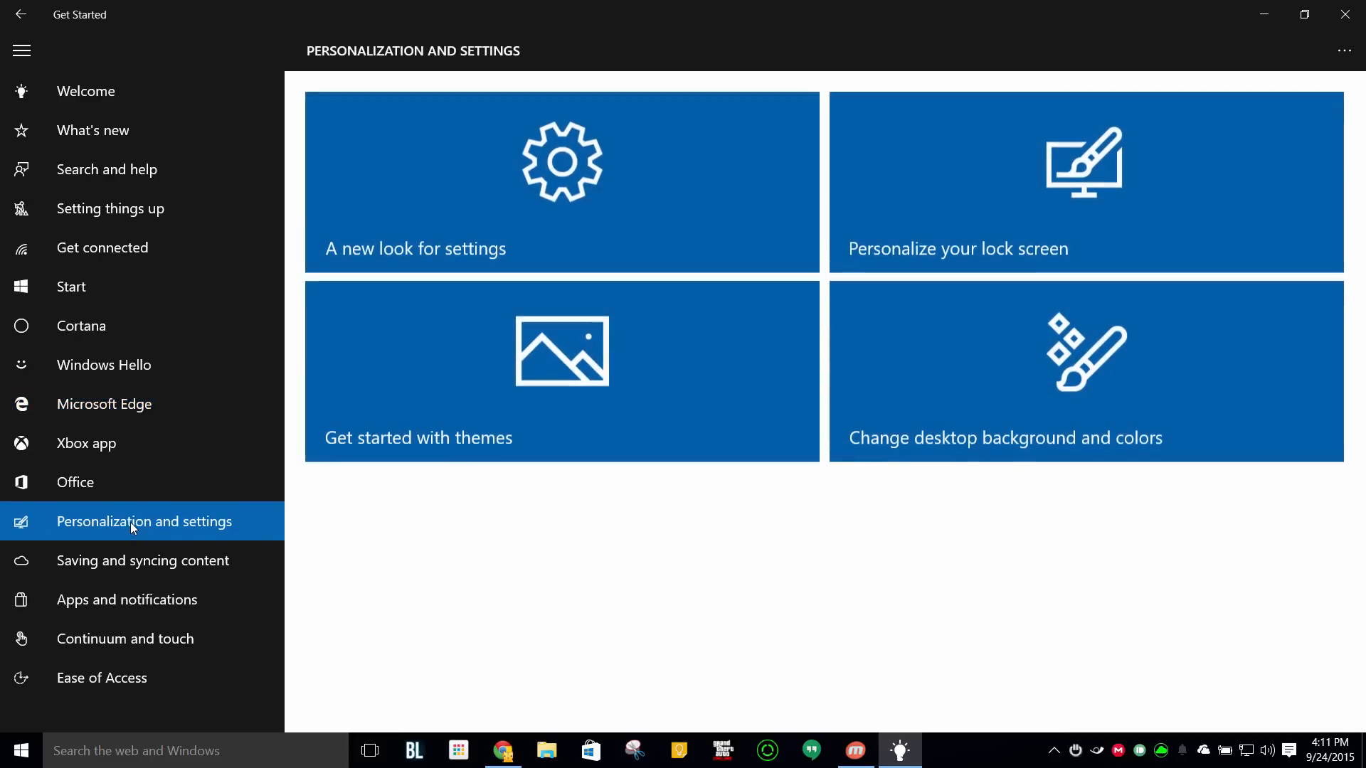
pyautogui.click(560, 183)
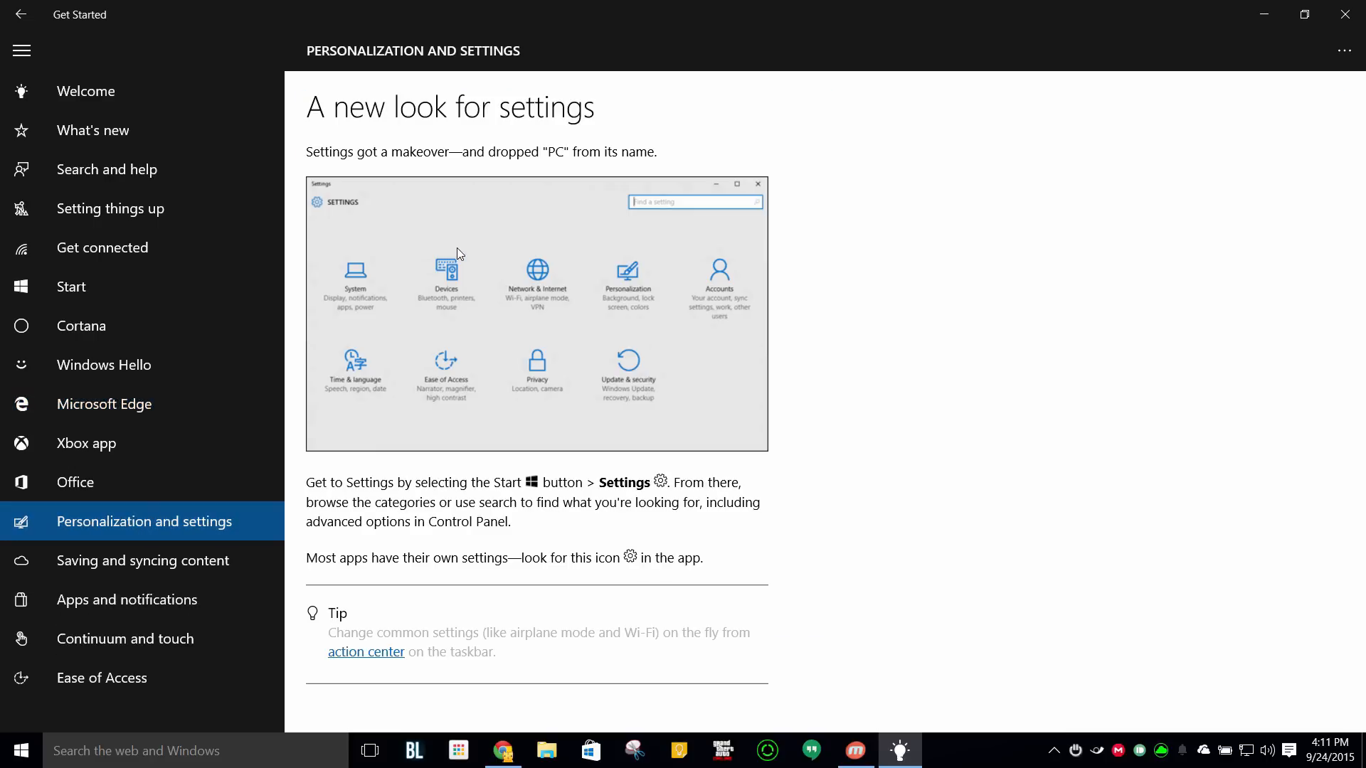
# Read the OneDrive on your PC article under Saving and syncing, then switch to the What's new page.
pyautogui.click(142, 560)
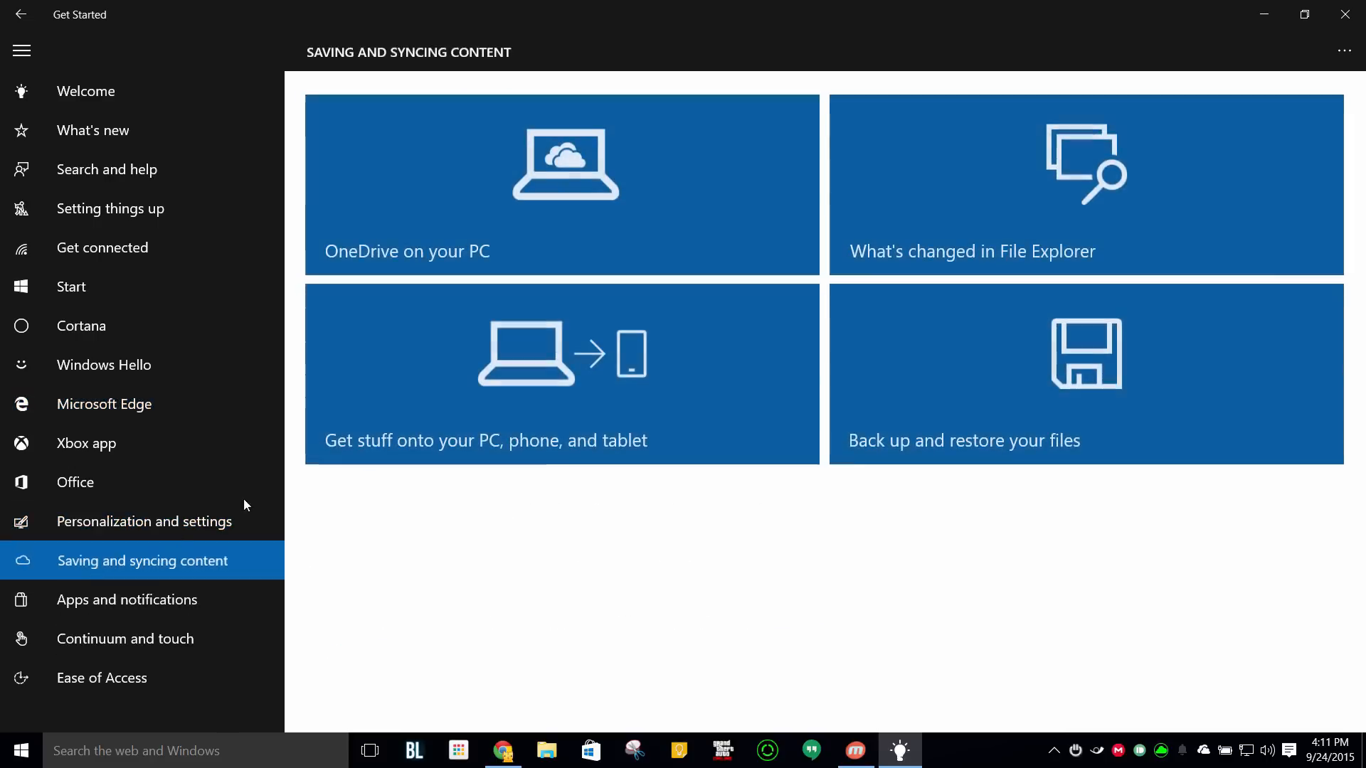
pyautogui.click(561, 185)
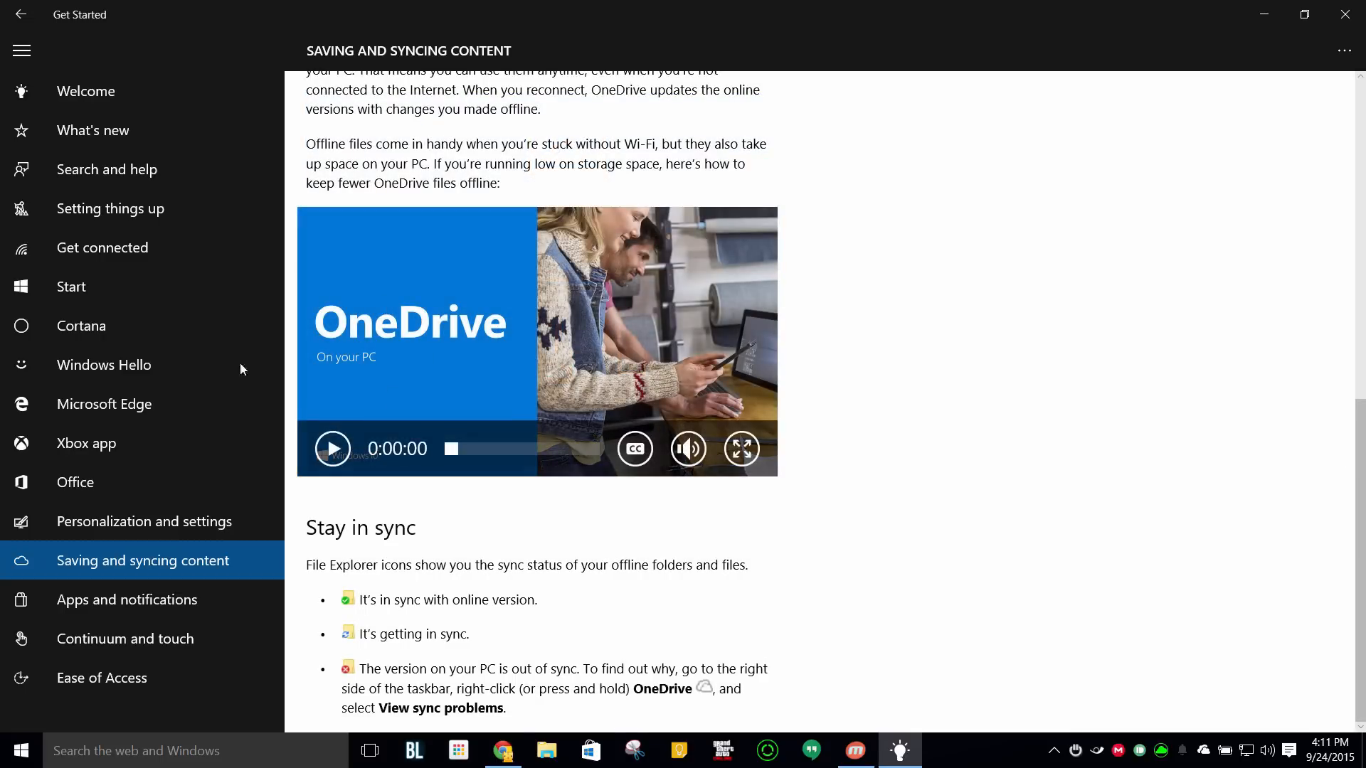
pyautogui.click(92, 130)
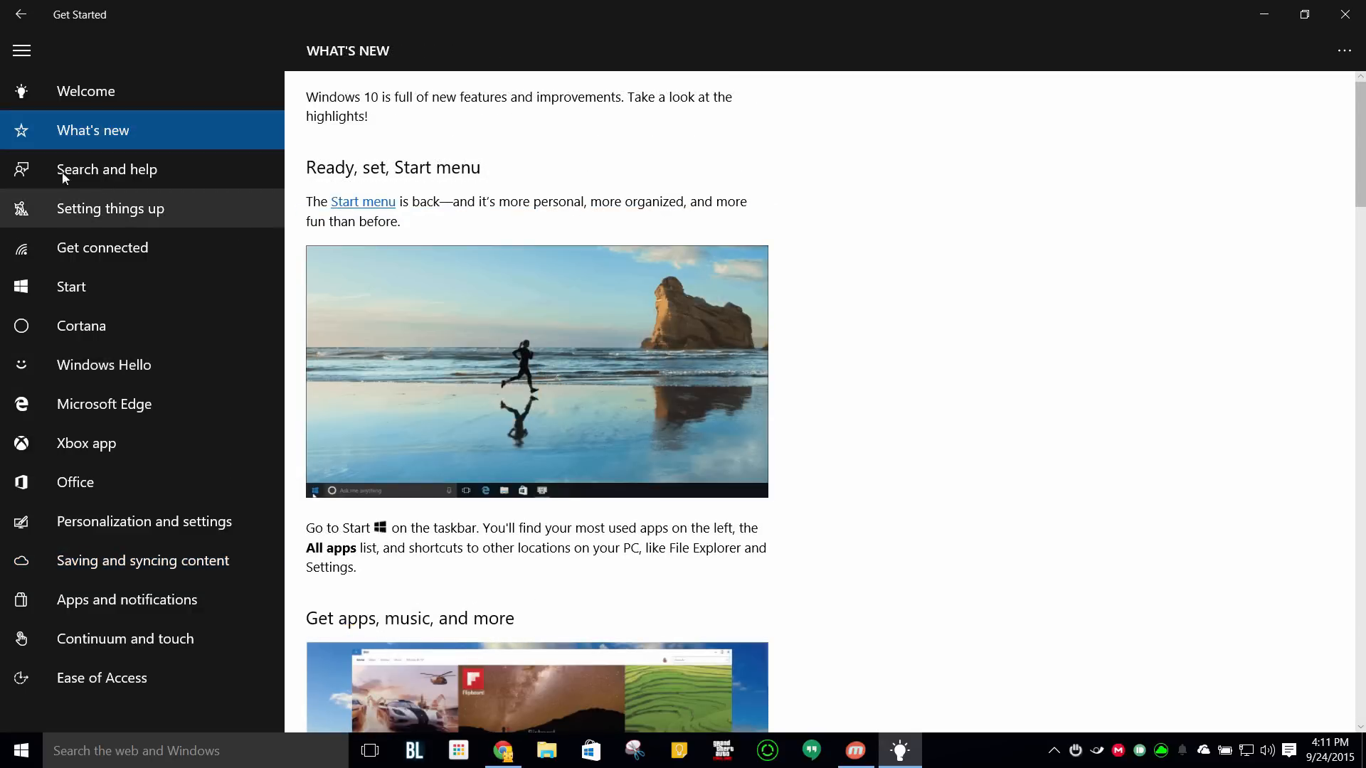
pyautogui.moveTo(705, 344)
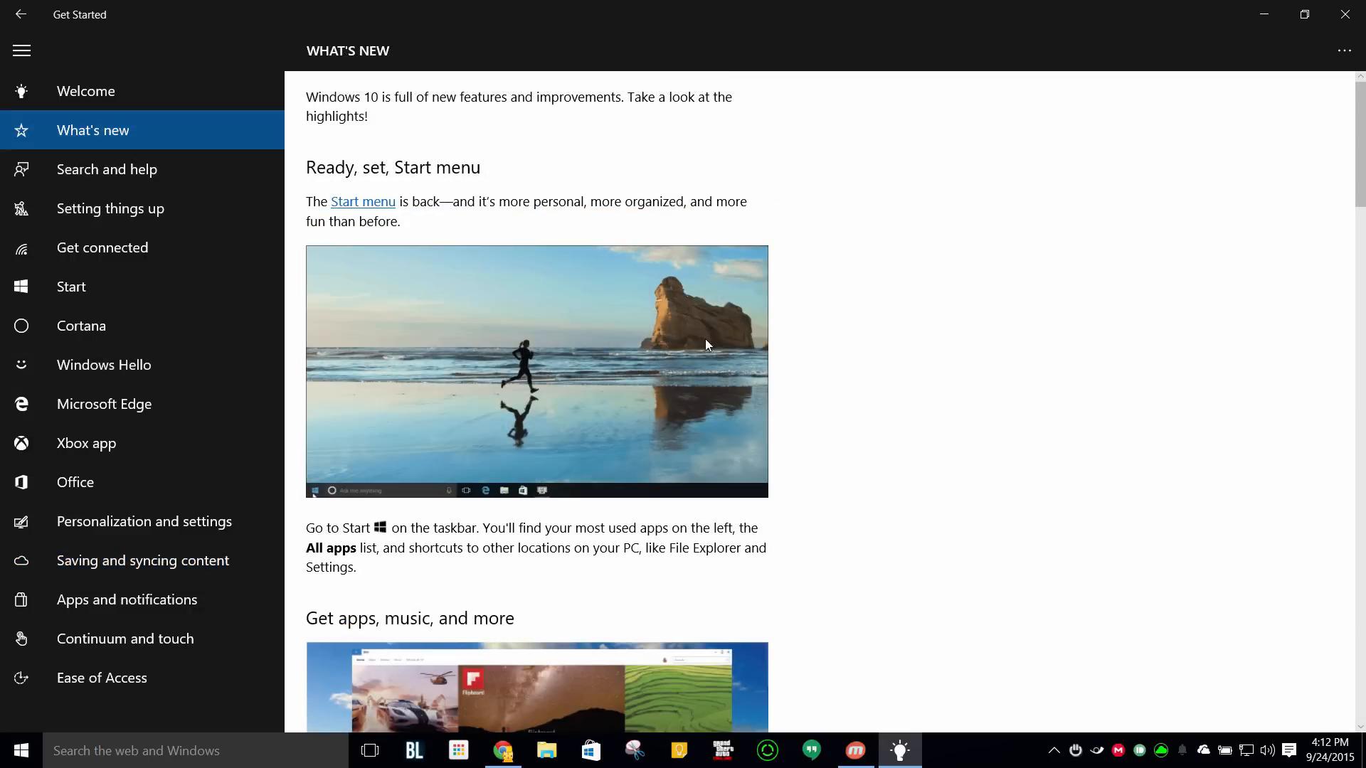
# Scroll What's new down to the Microsoft Edge section, collapsing and re-expanding the topic list.
pyautogui.scroll(-3)
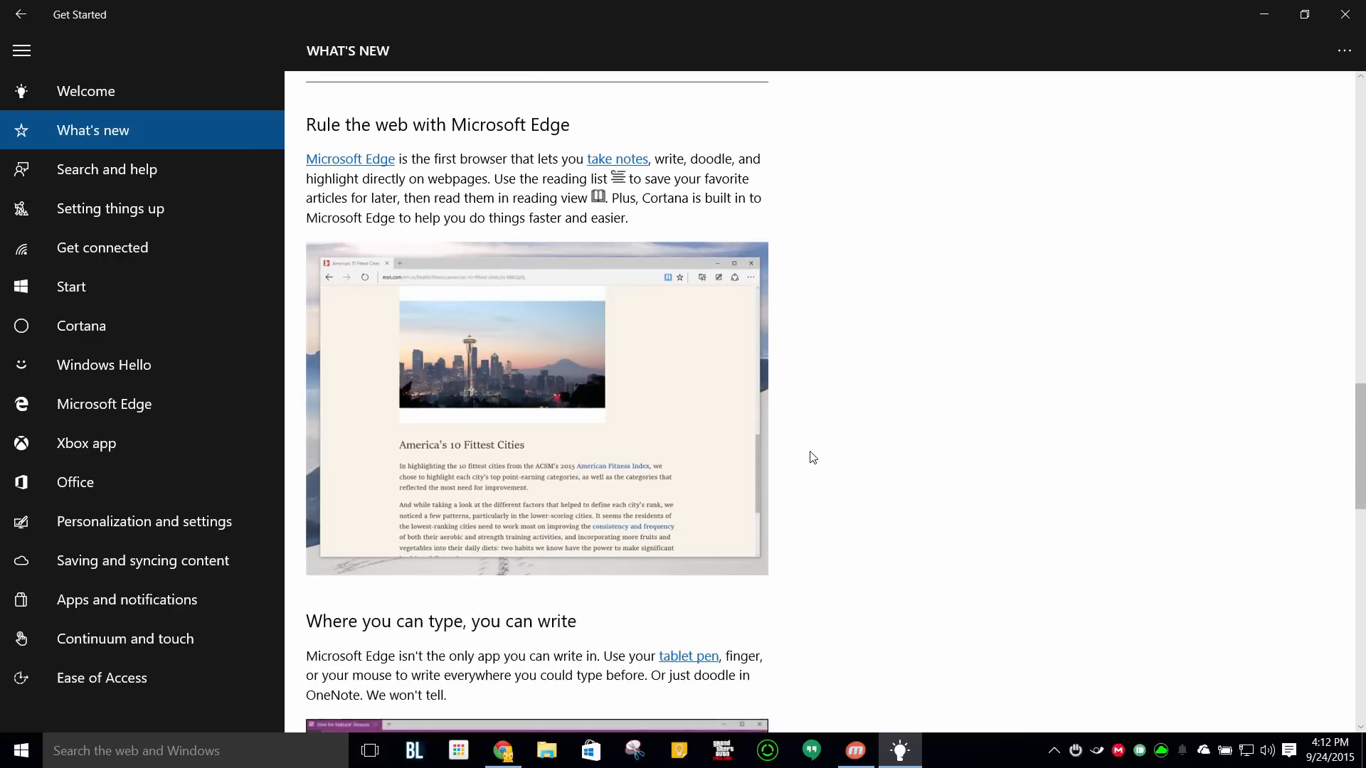
pyautogui.scroll(-3)
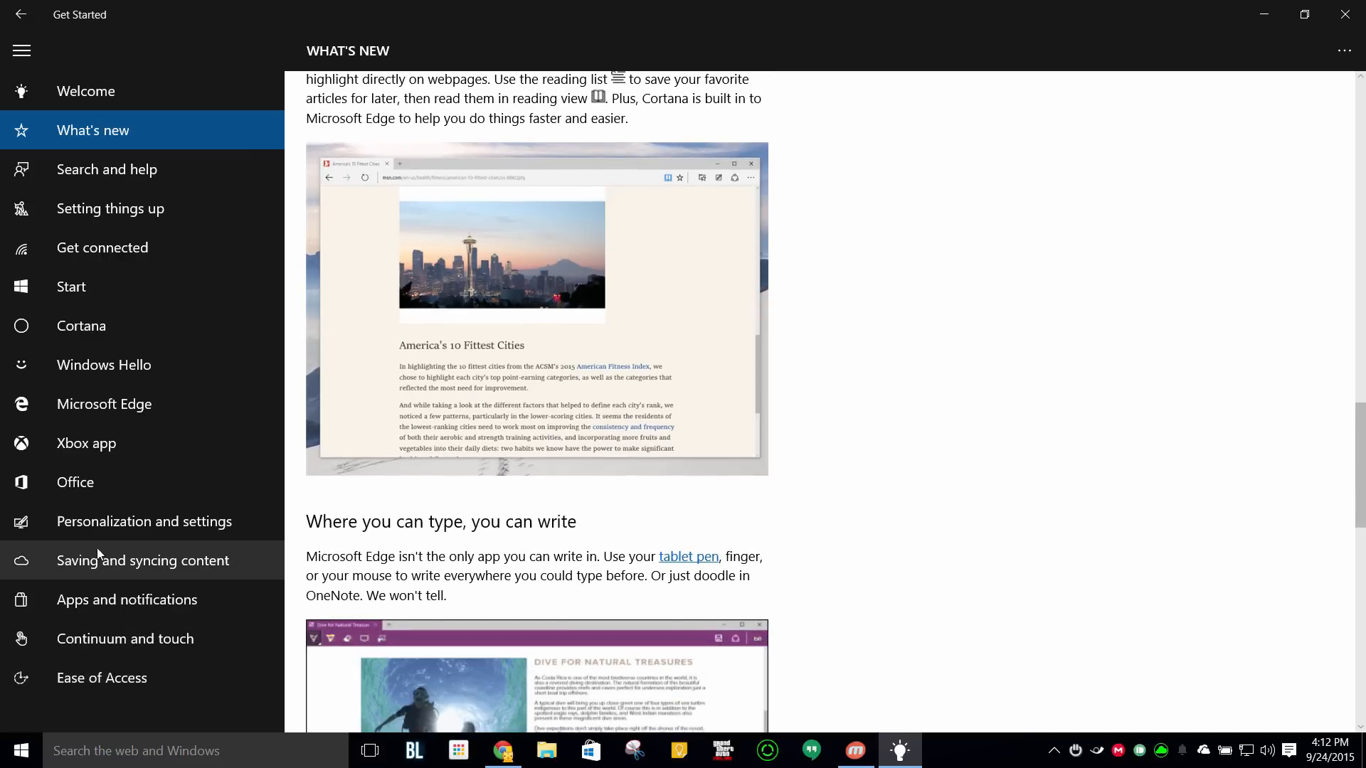
pyautogui.click(21, 50)
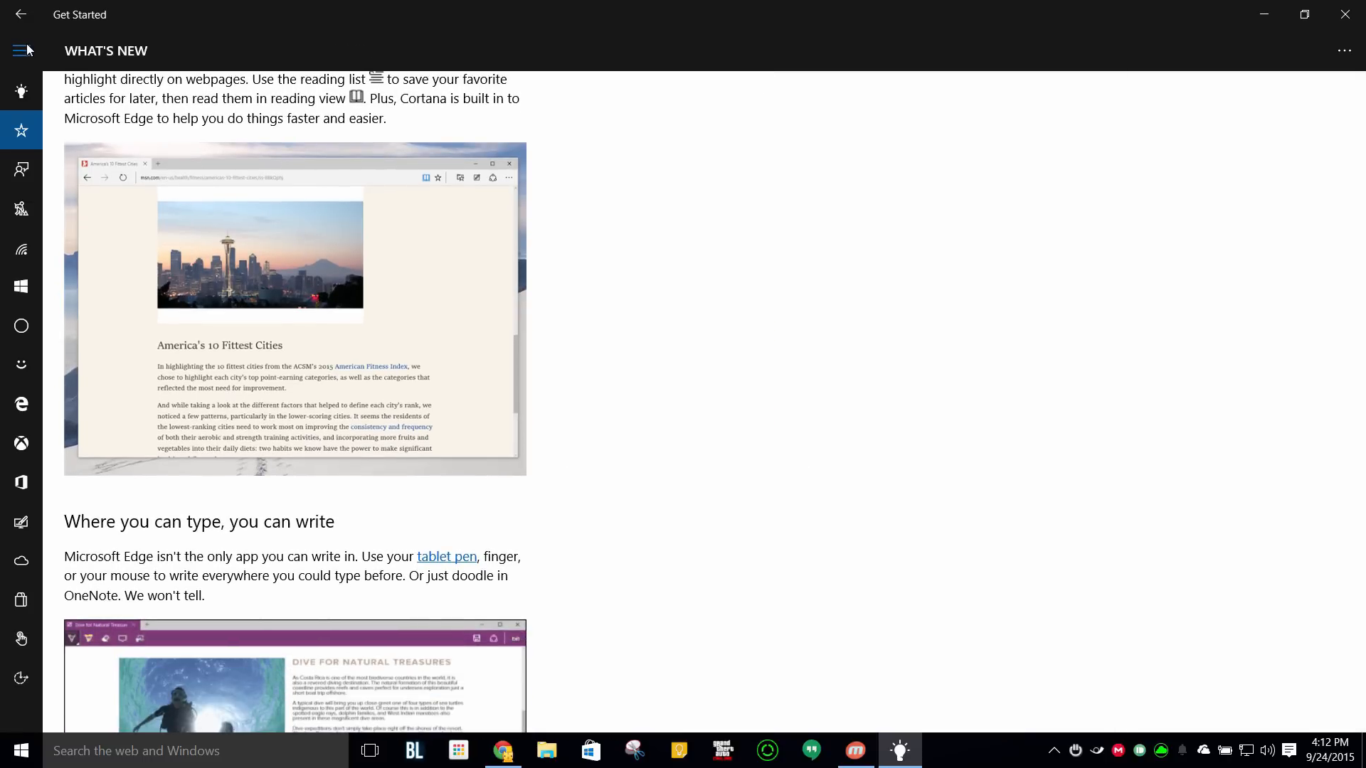
pyautogui.click(21, 50)
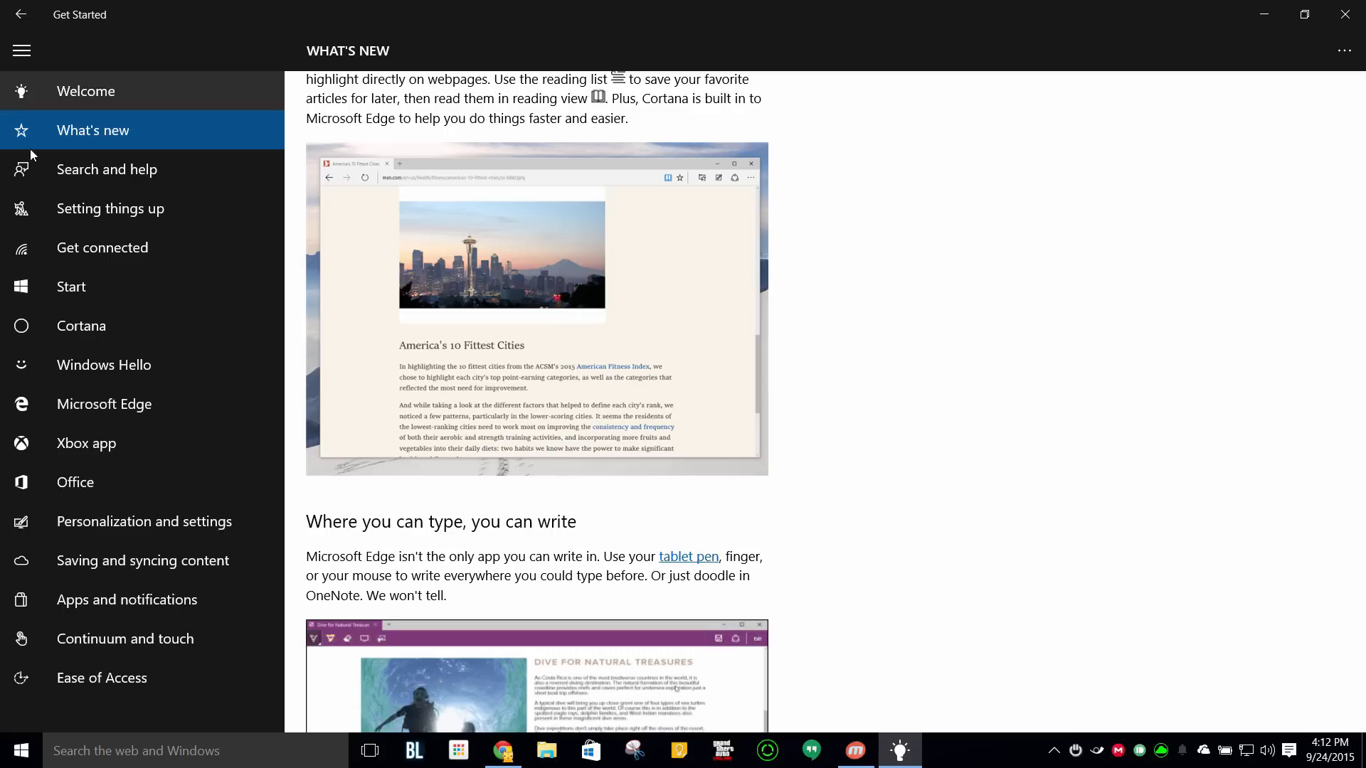
# Show the Setting things up page, then bring up the Windows Start menu over it.
pyautogui.click(109, 208)
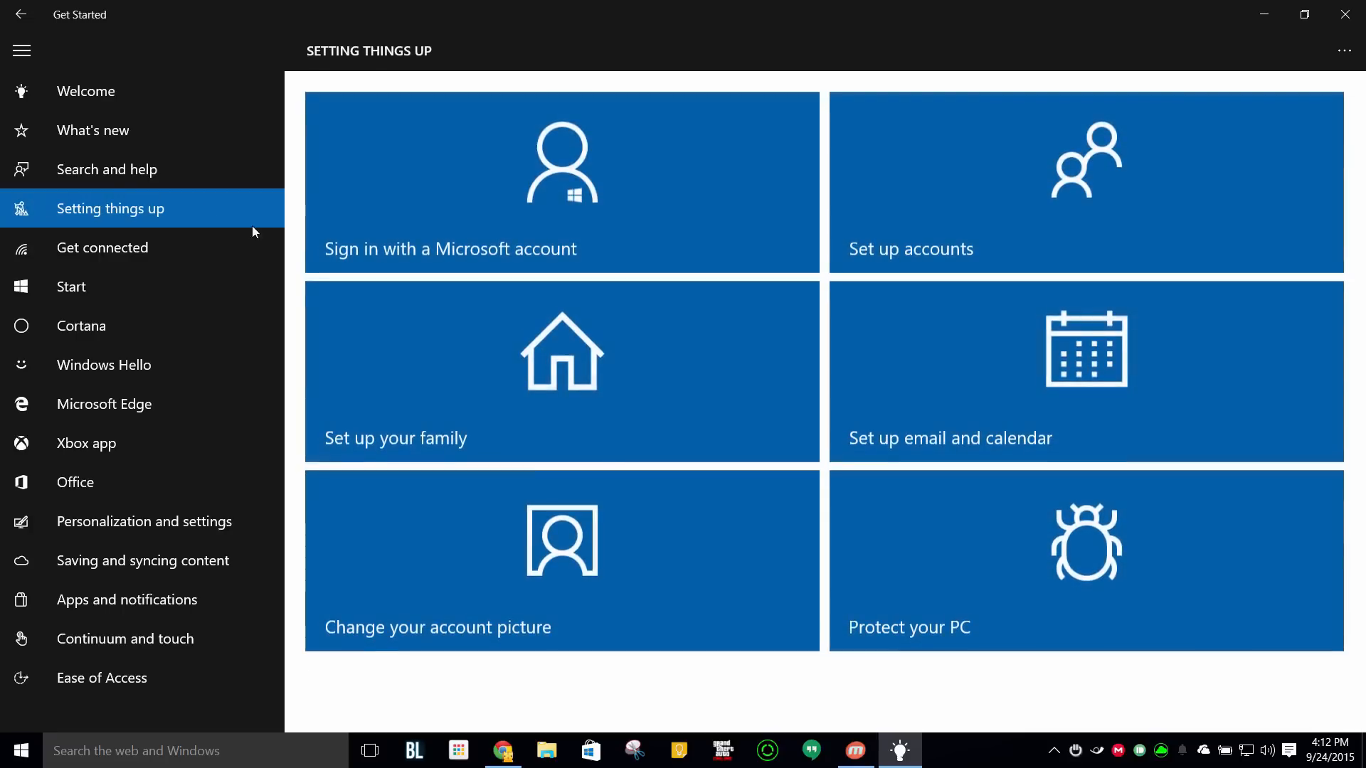
pyautogui.moveTo(99, 217)
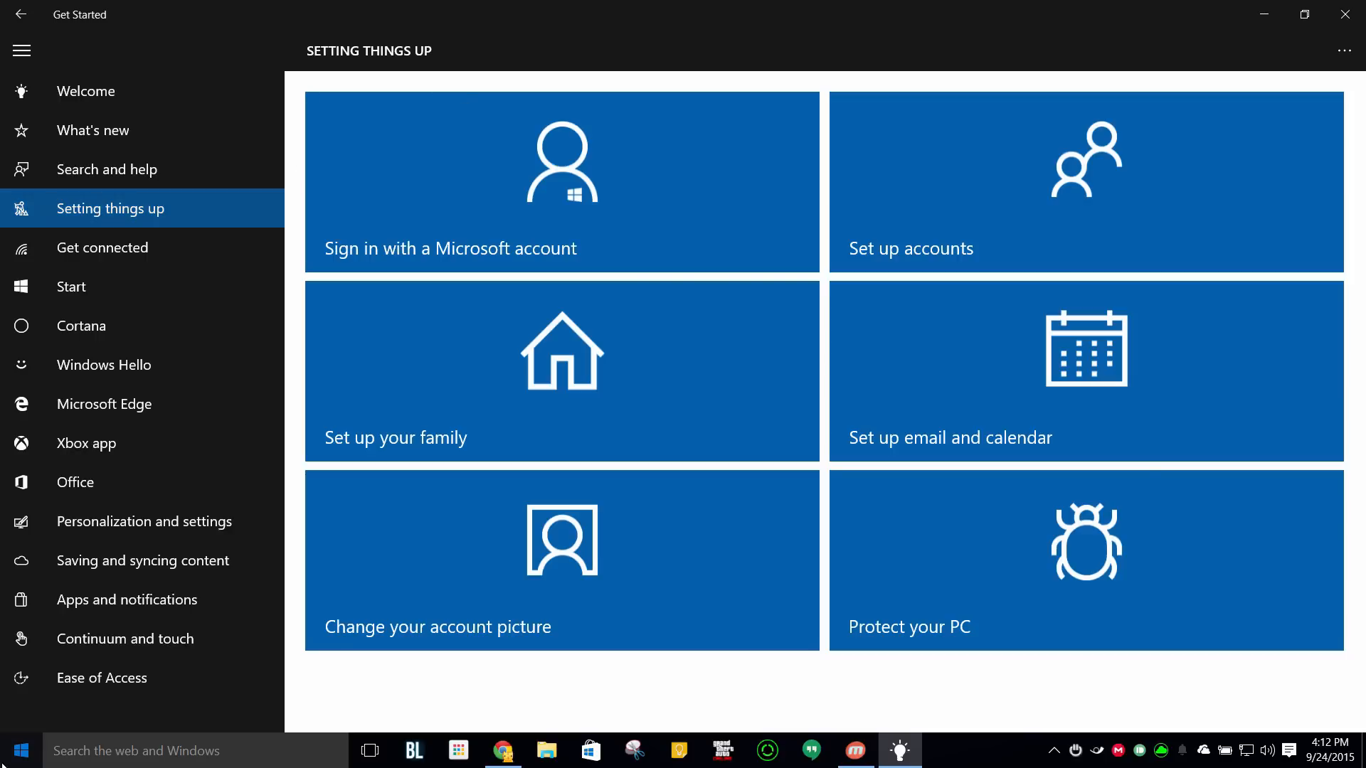
pyautogui.click(18, 749)
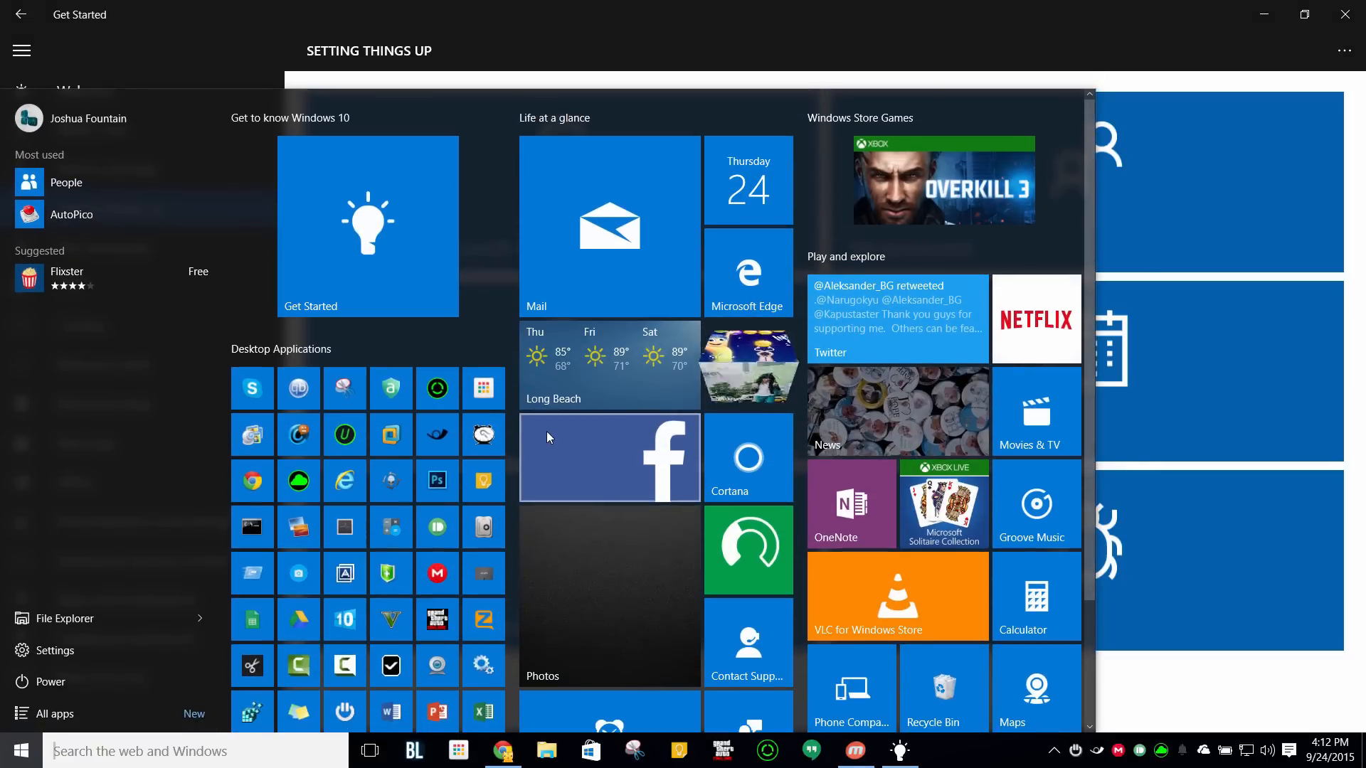